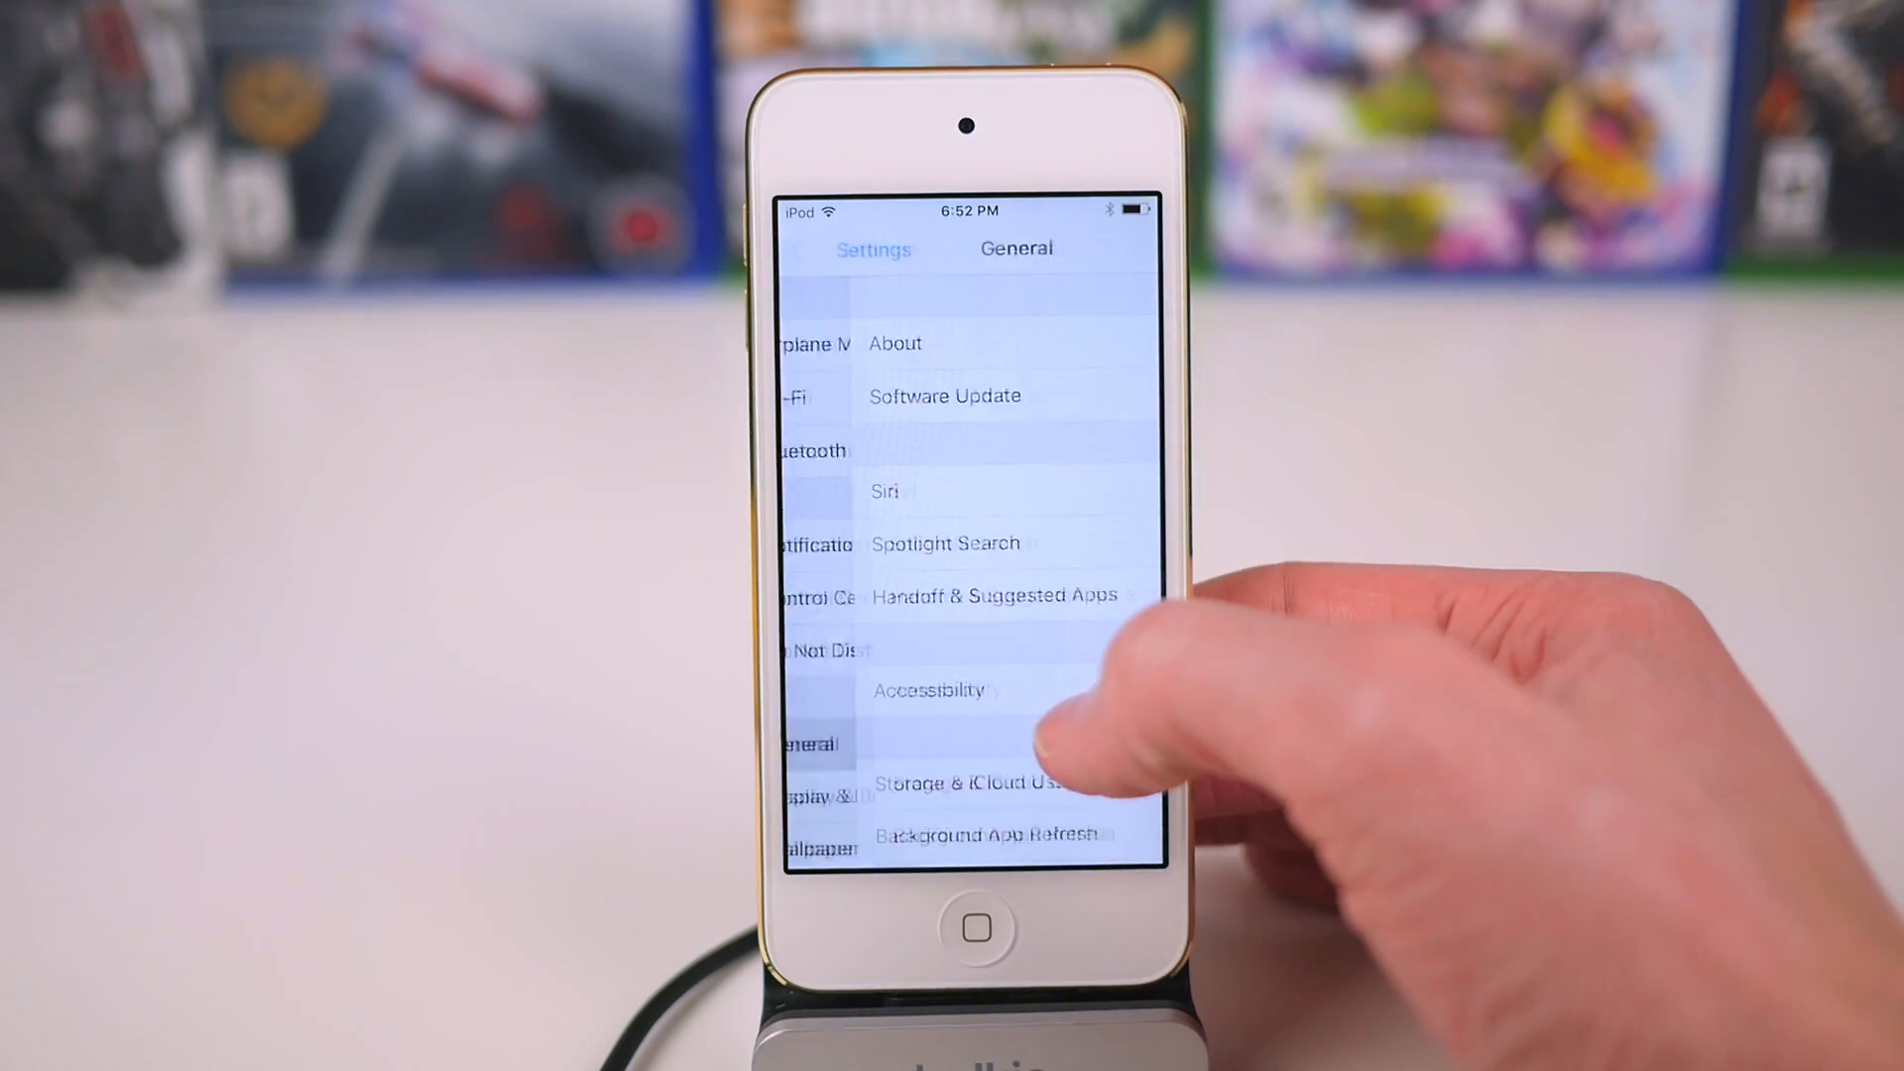
Leave the General settings and launch Safari
left_click(945, 396)
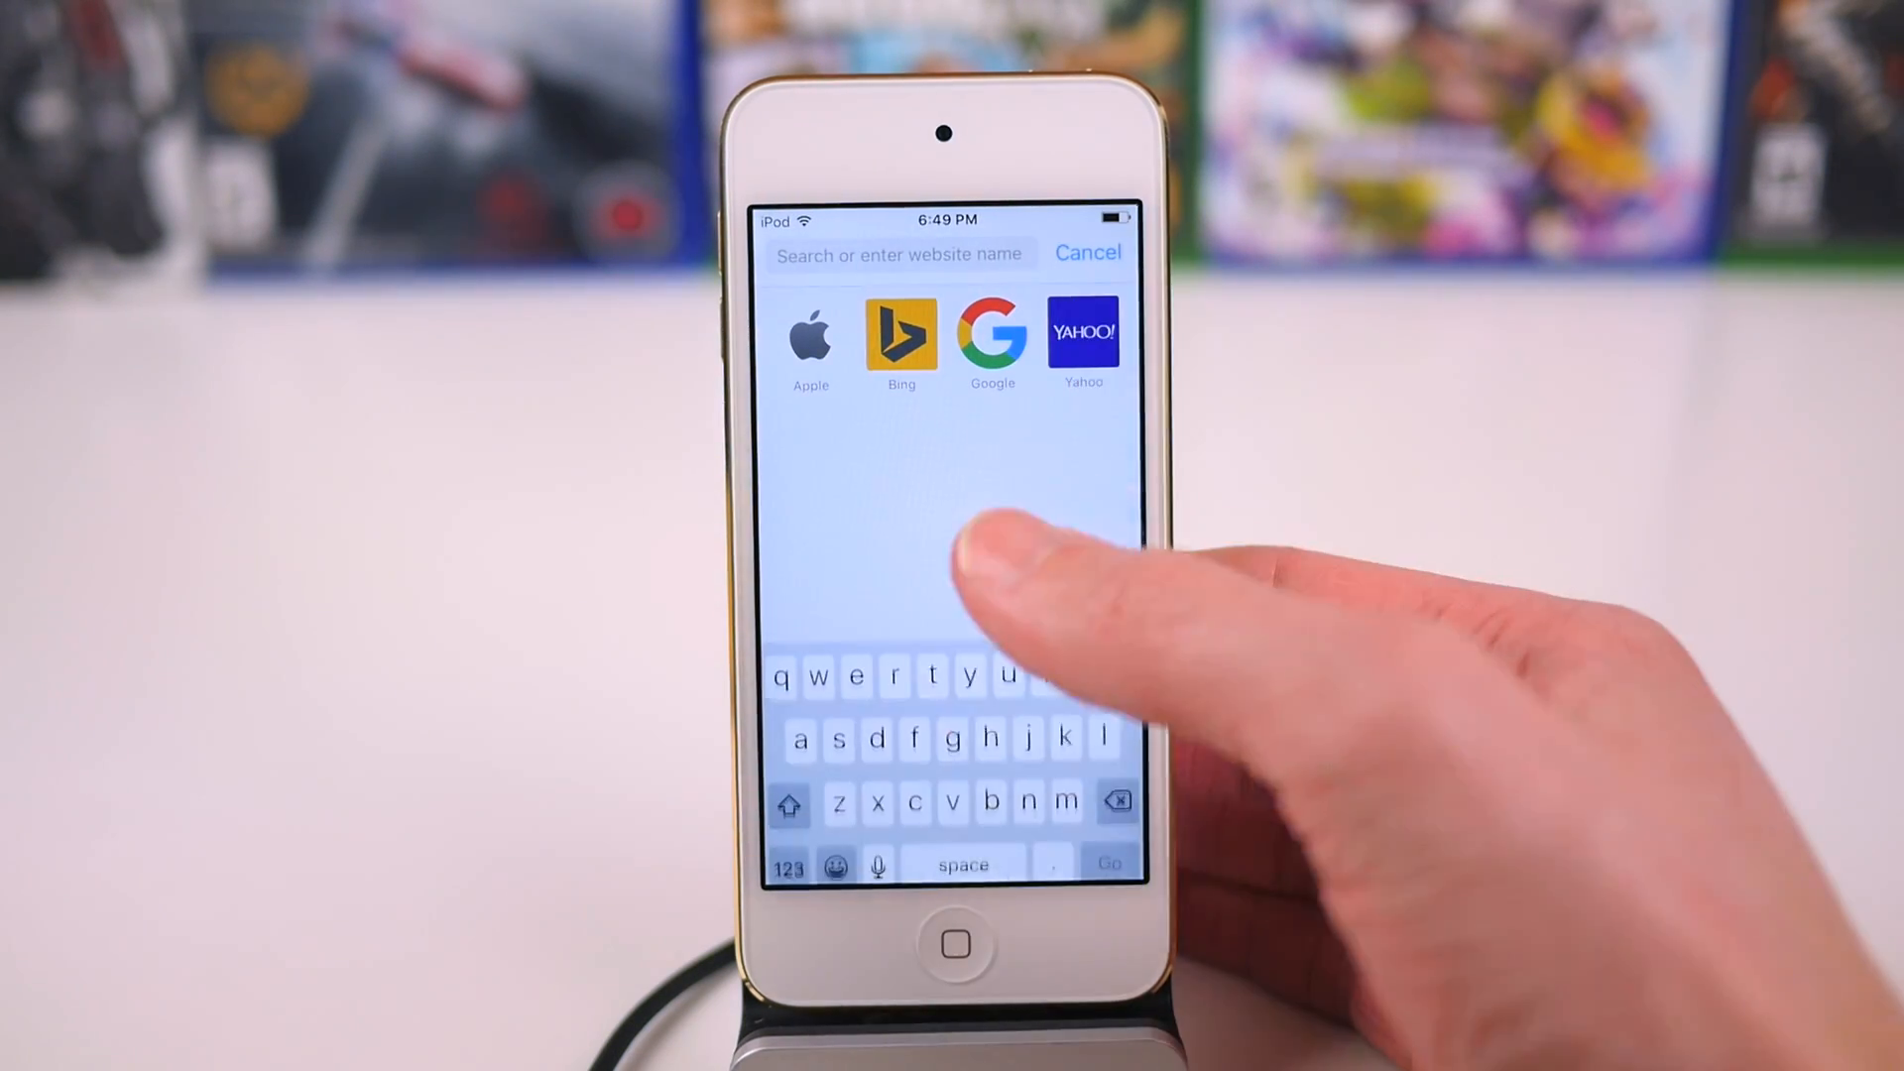
Enter 'bet' and pick the Apple Beta Software Program suggestion
type("beta.apple")
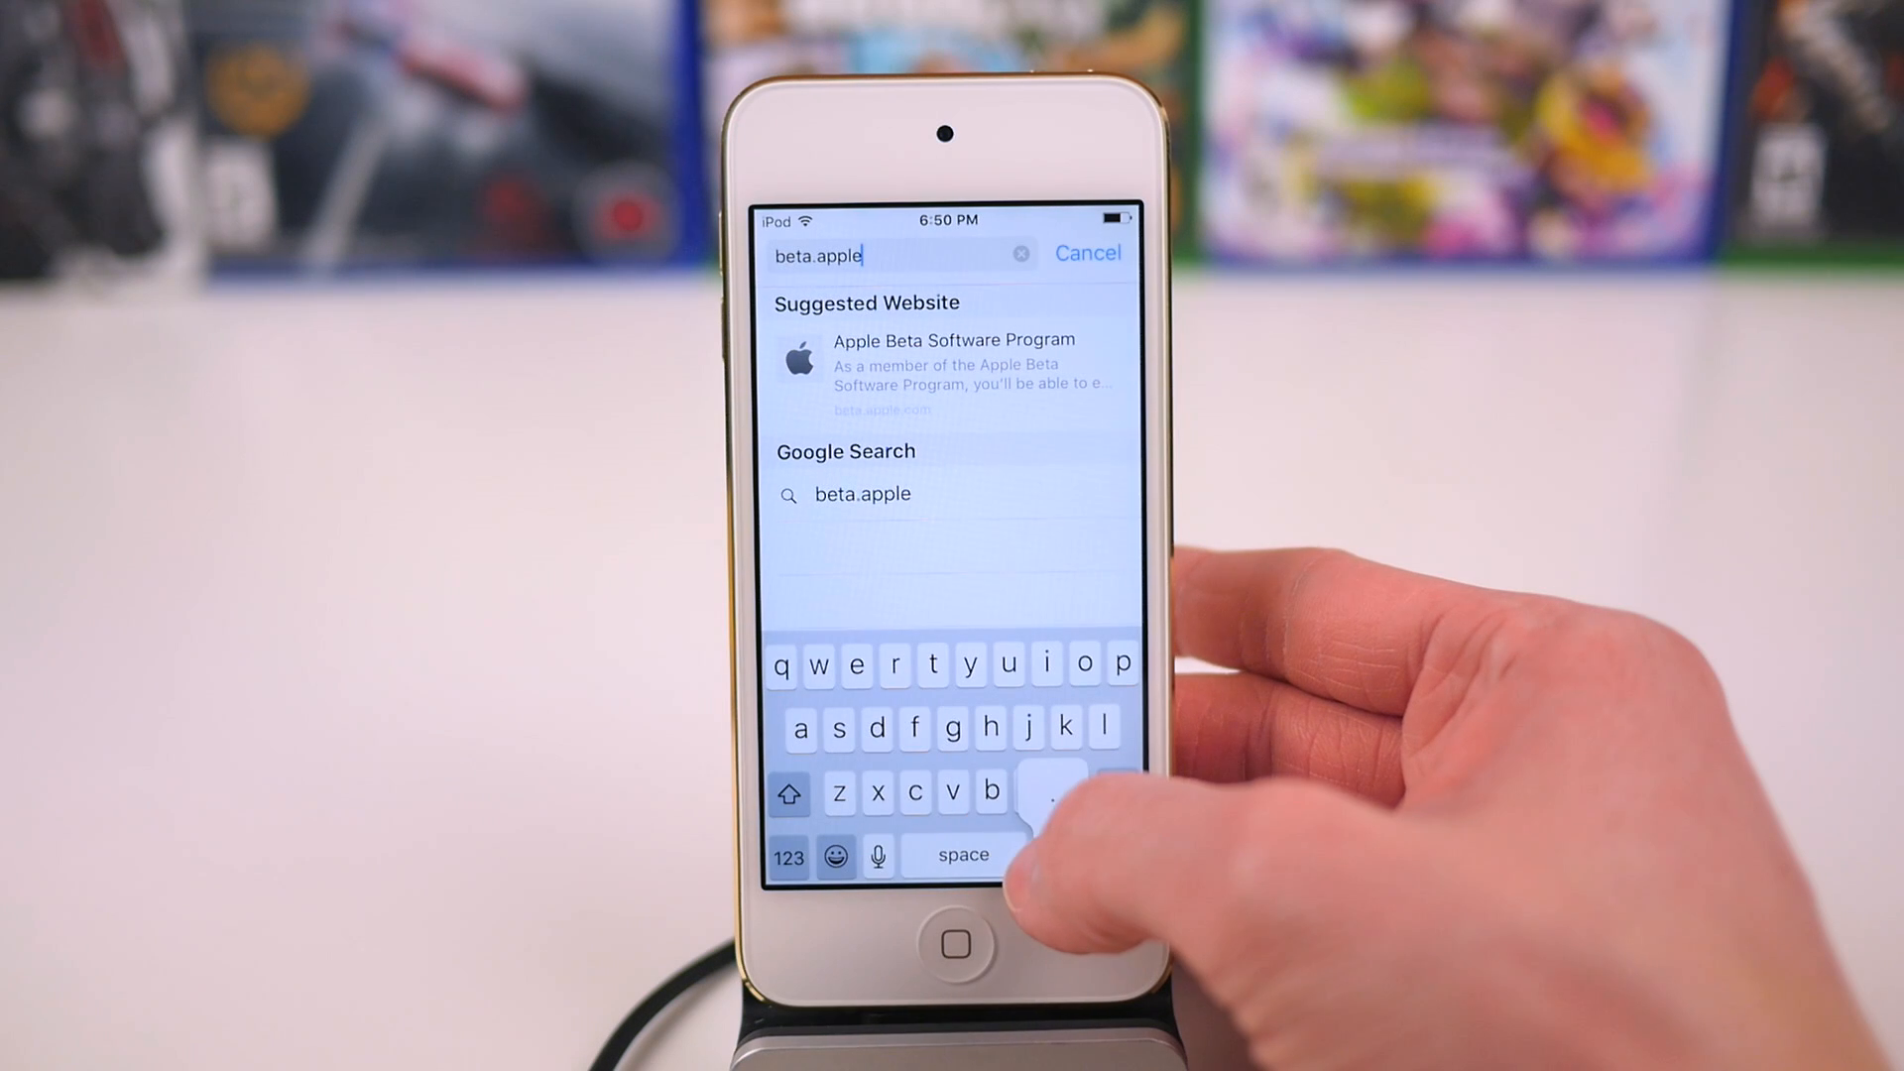
left_click(953, 362)
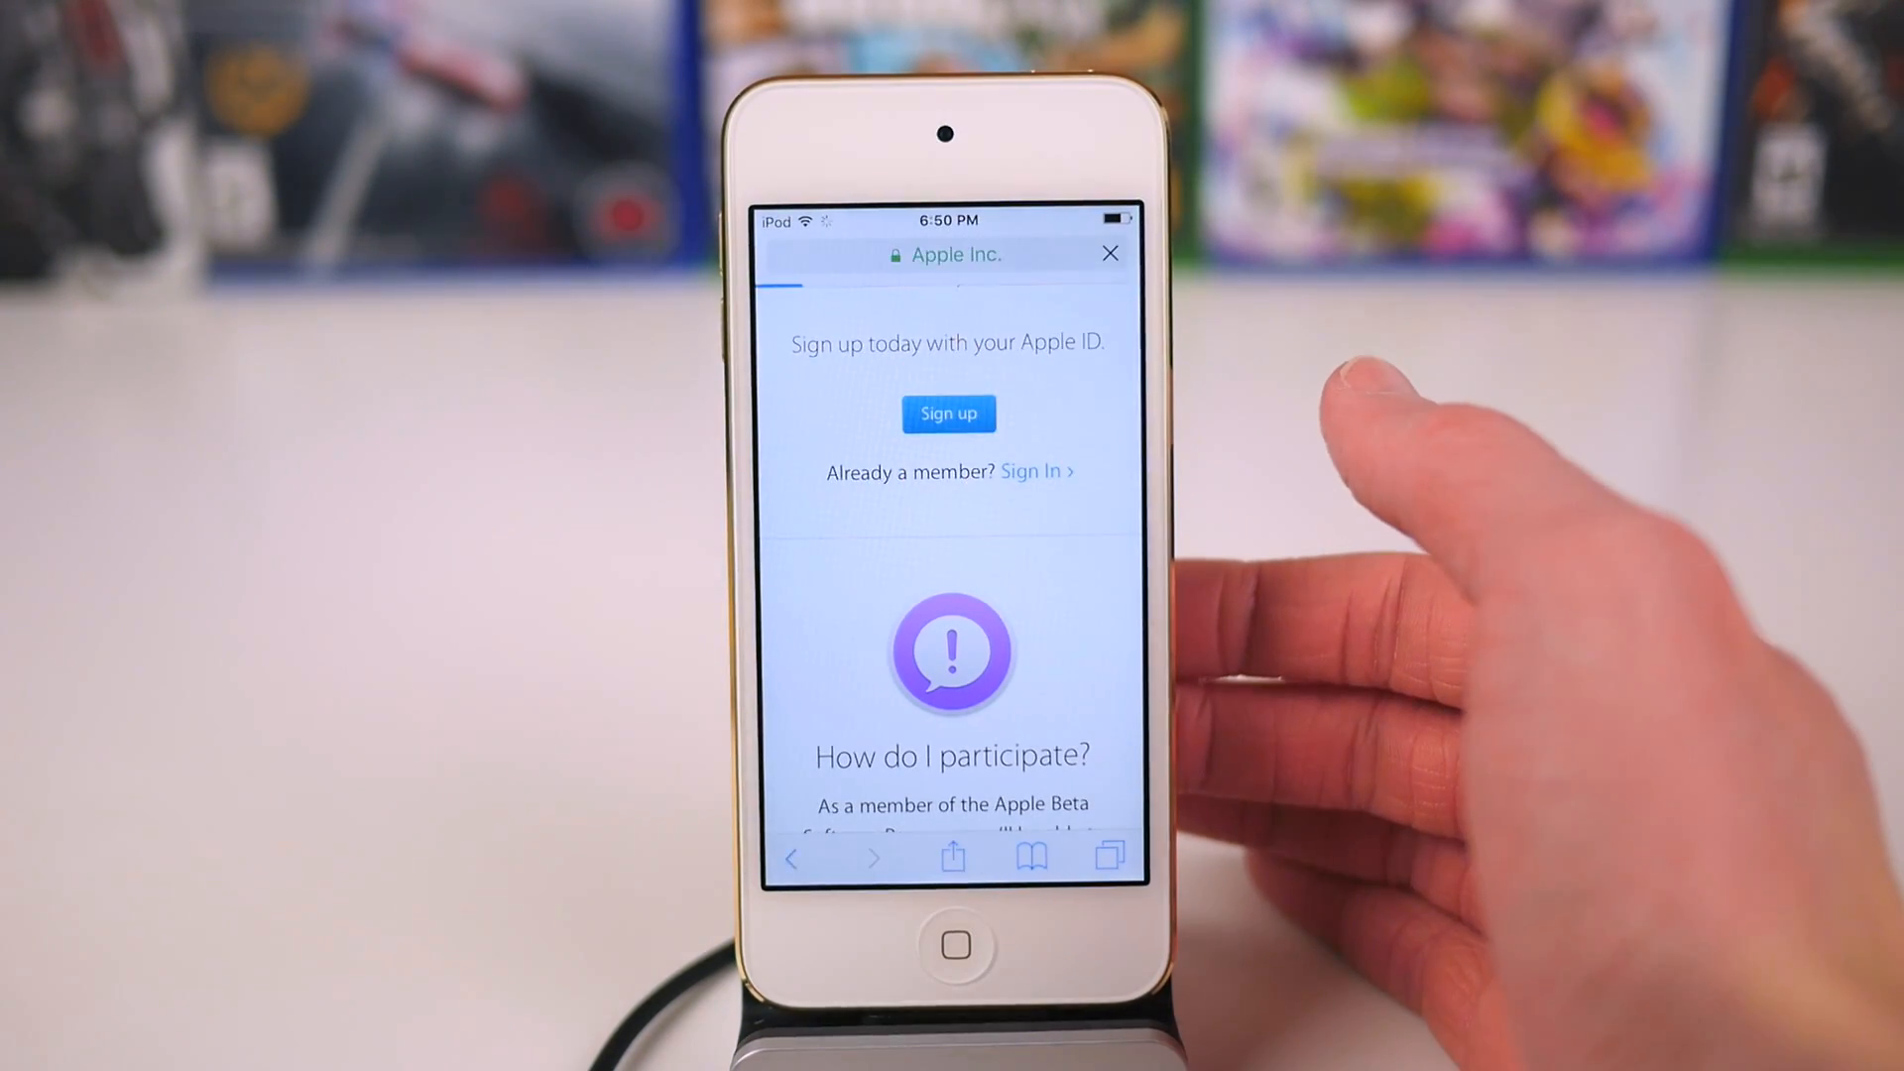
Sign in to the Beta Software Program with the Apple ID and password
left_click(1034, 472)
type("iupda")
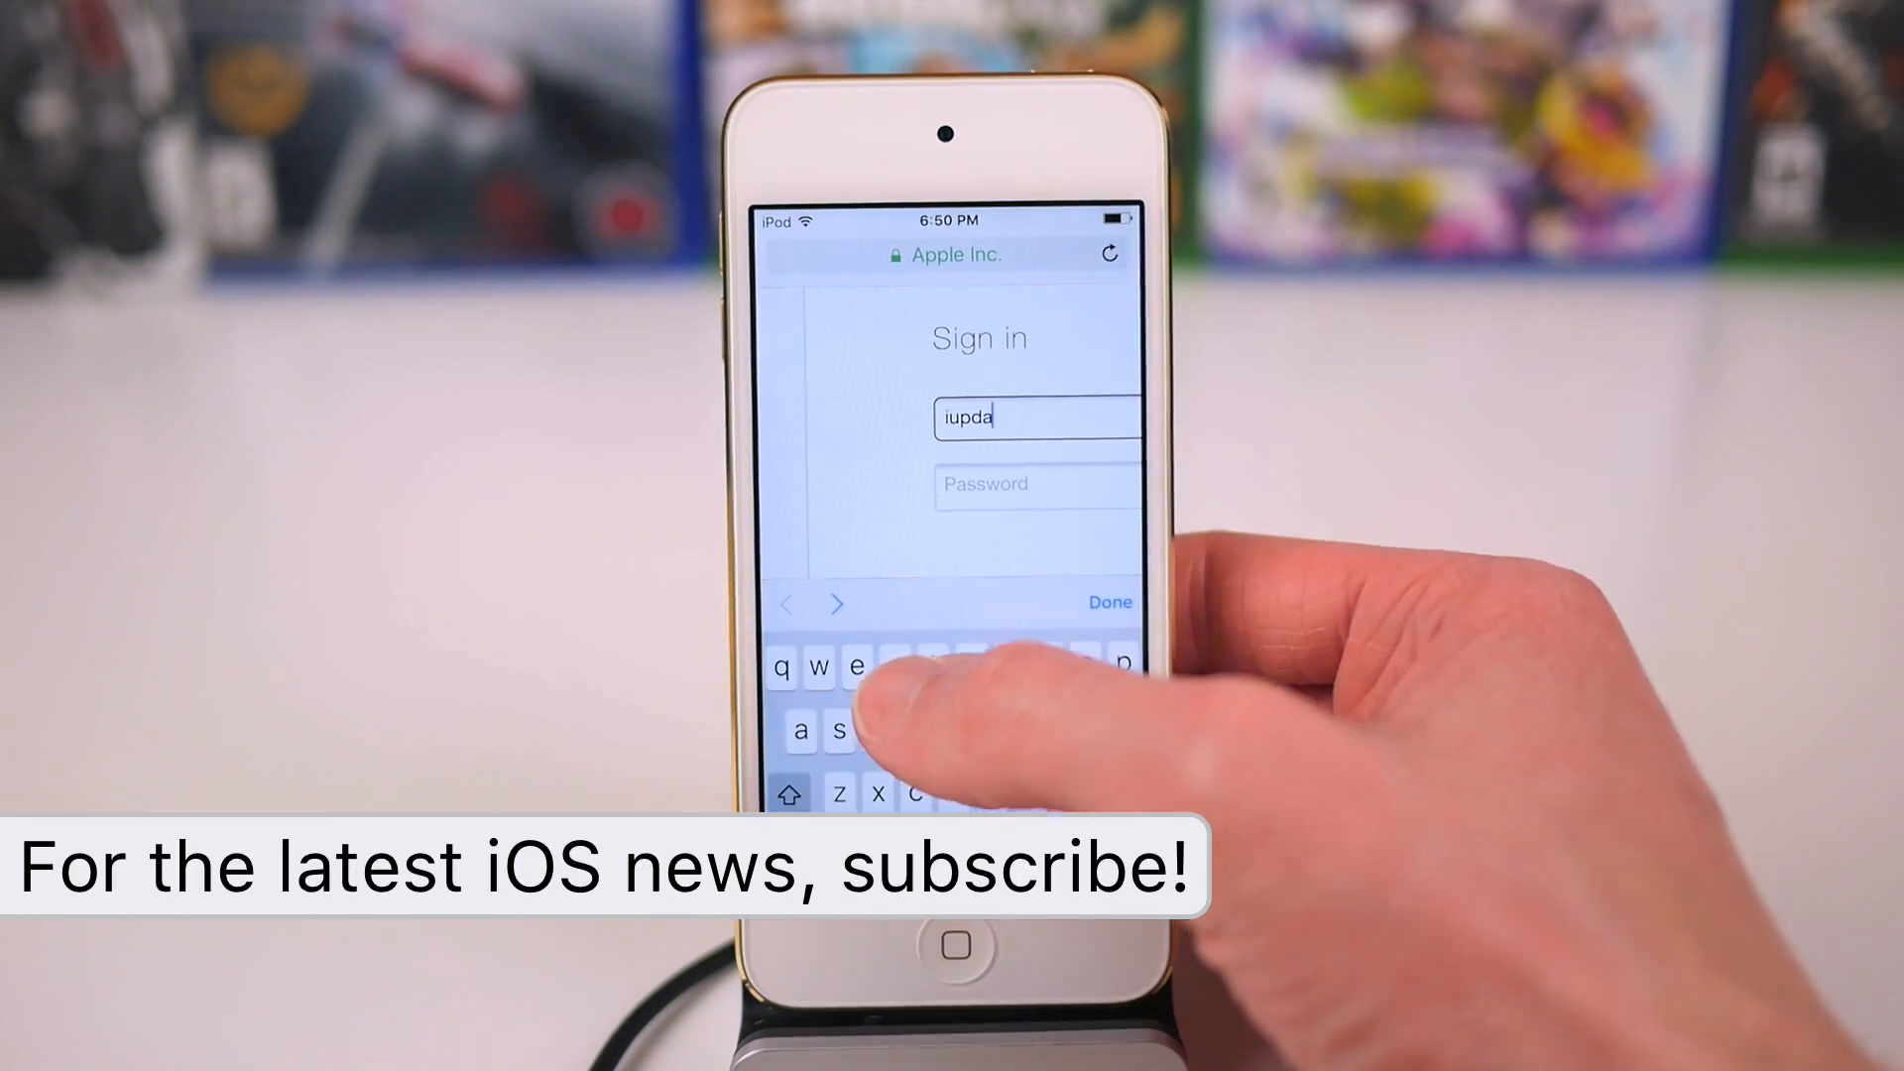
type("teos")
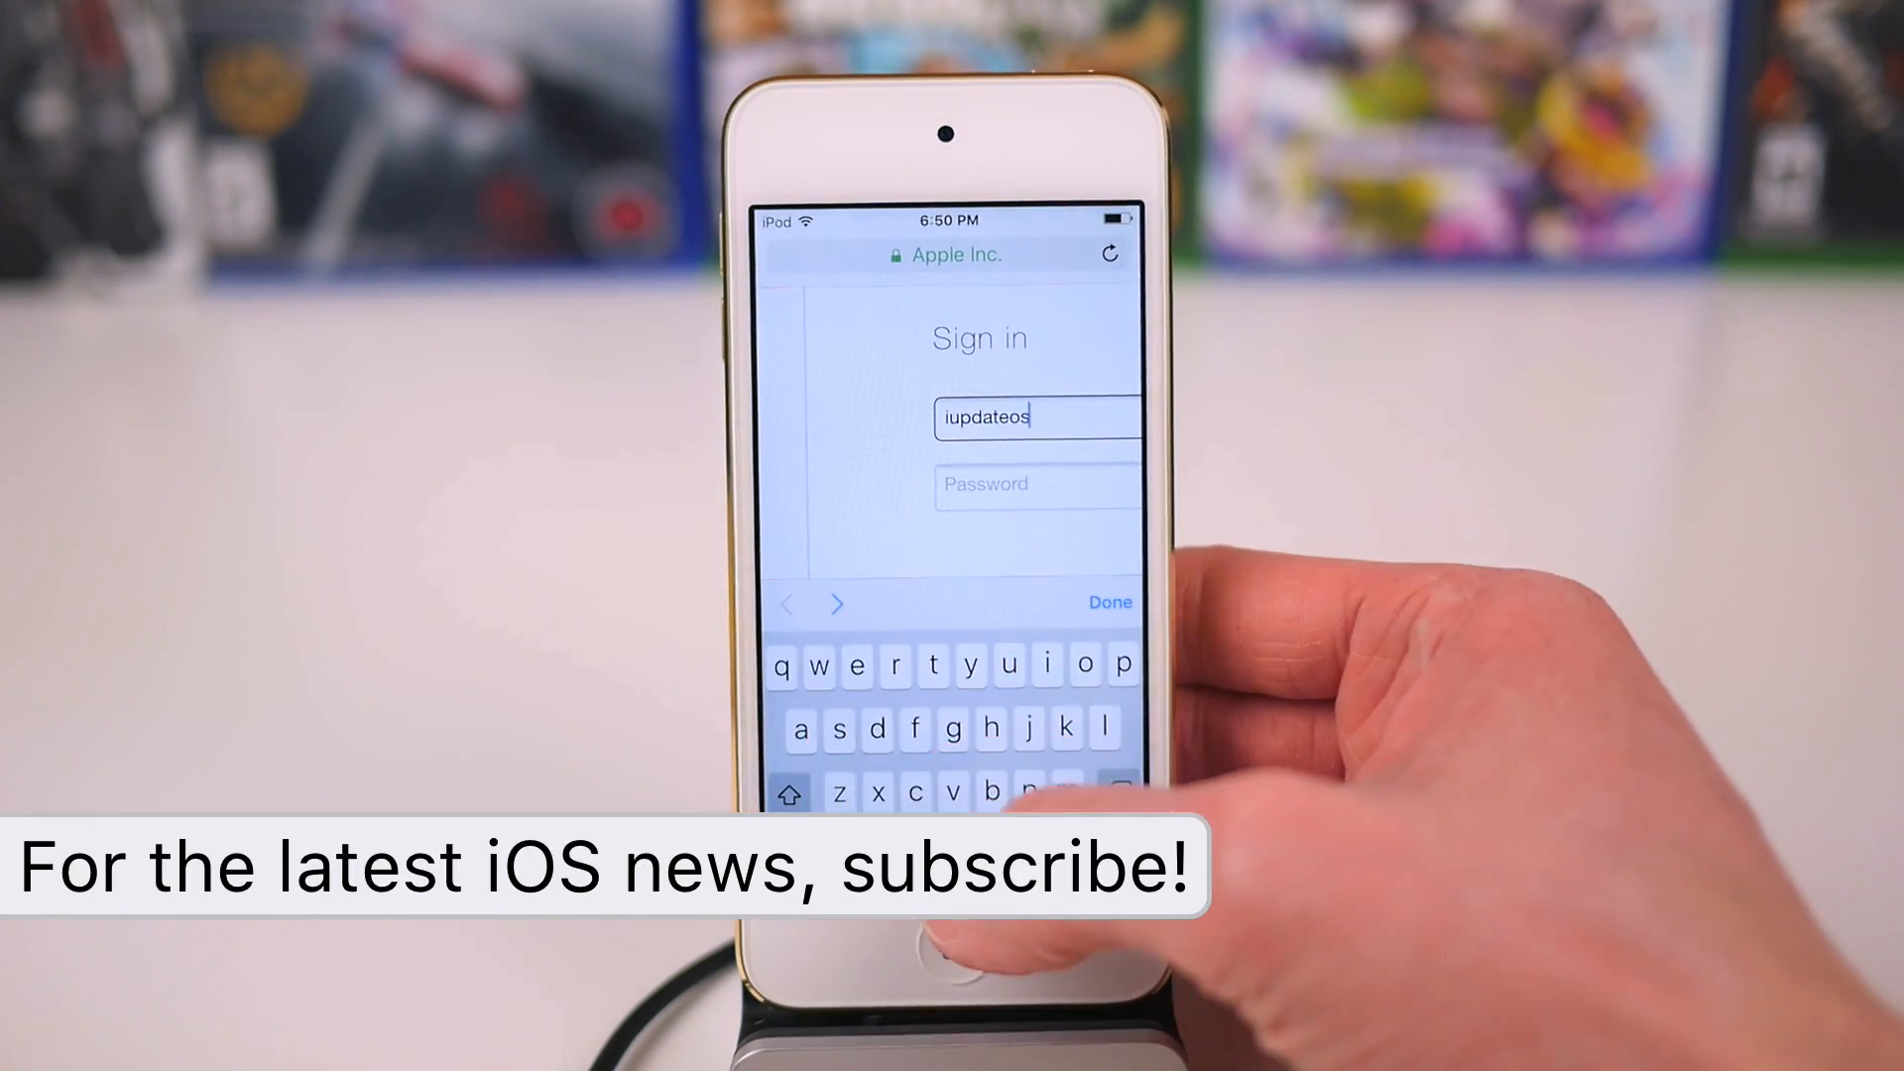
left_click(1107, 602)
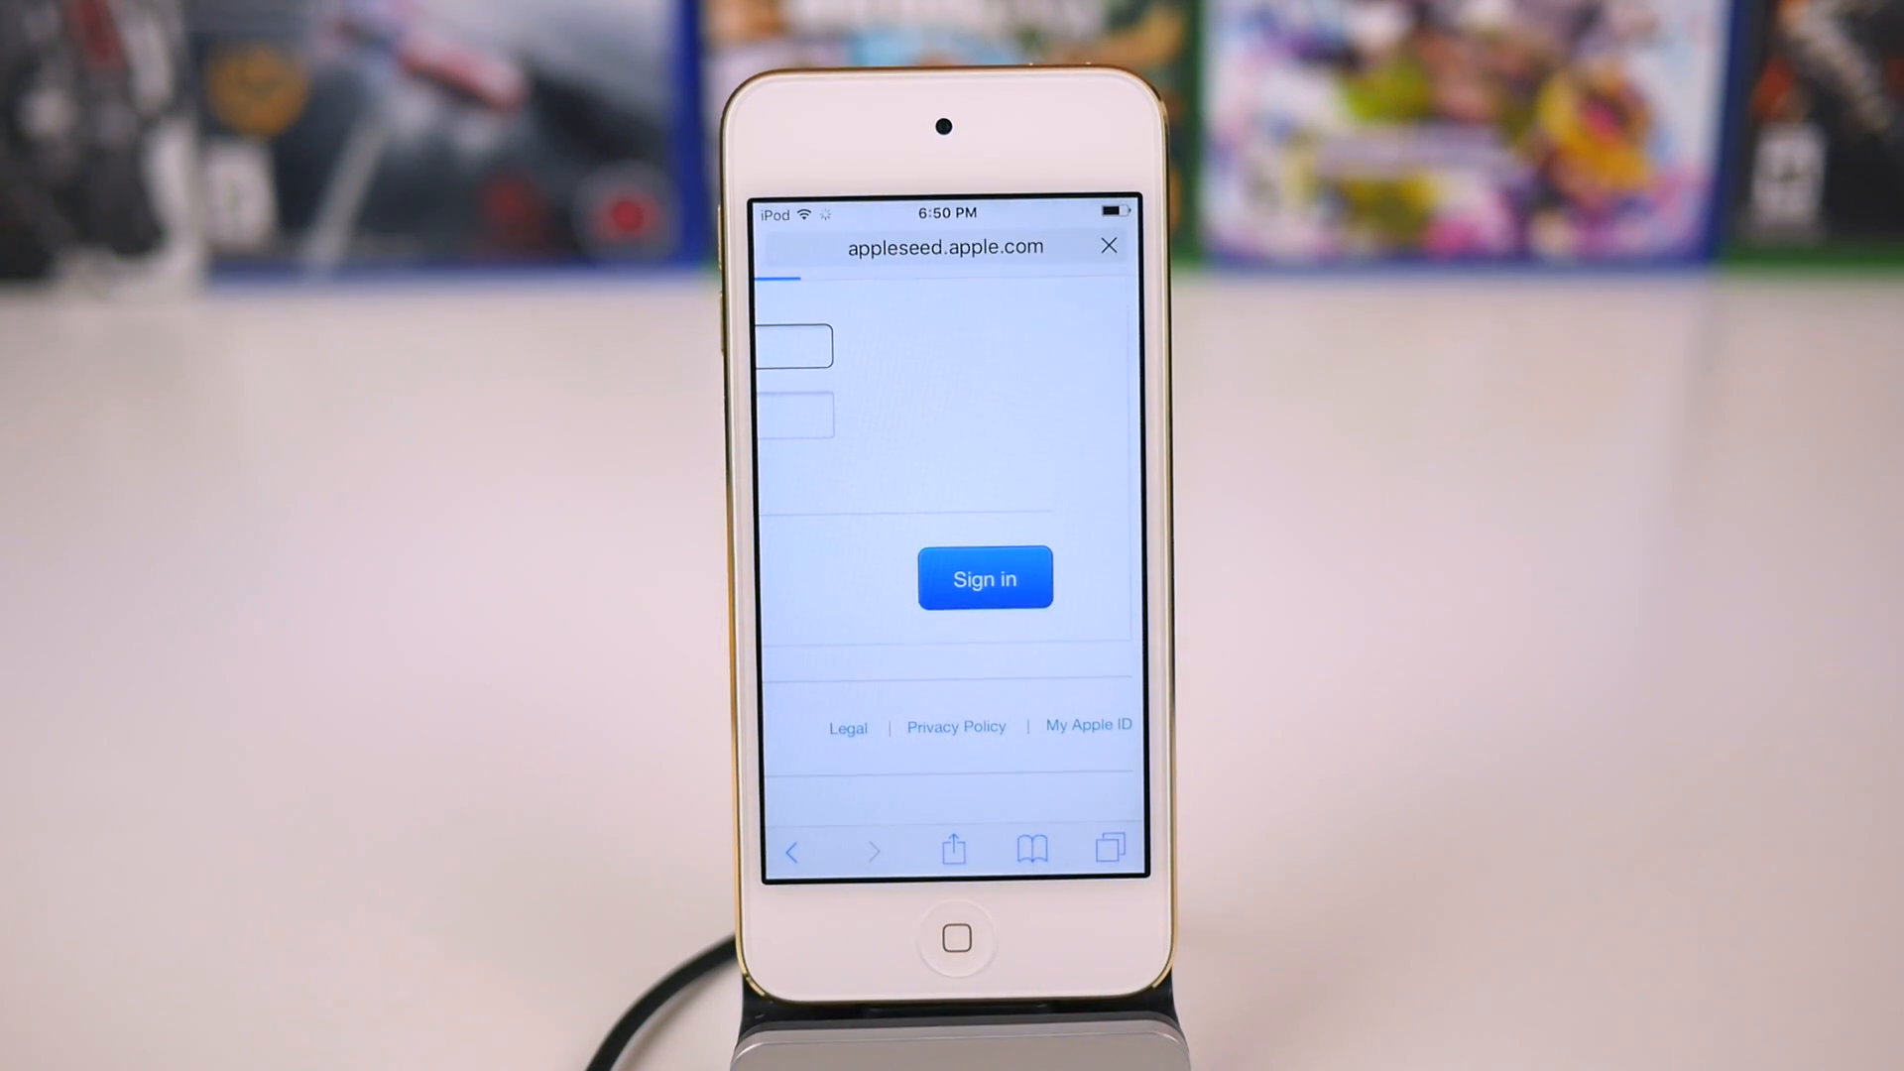
left_click(985, 577)
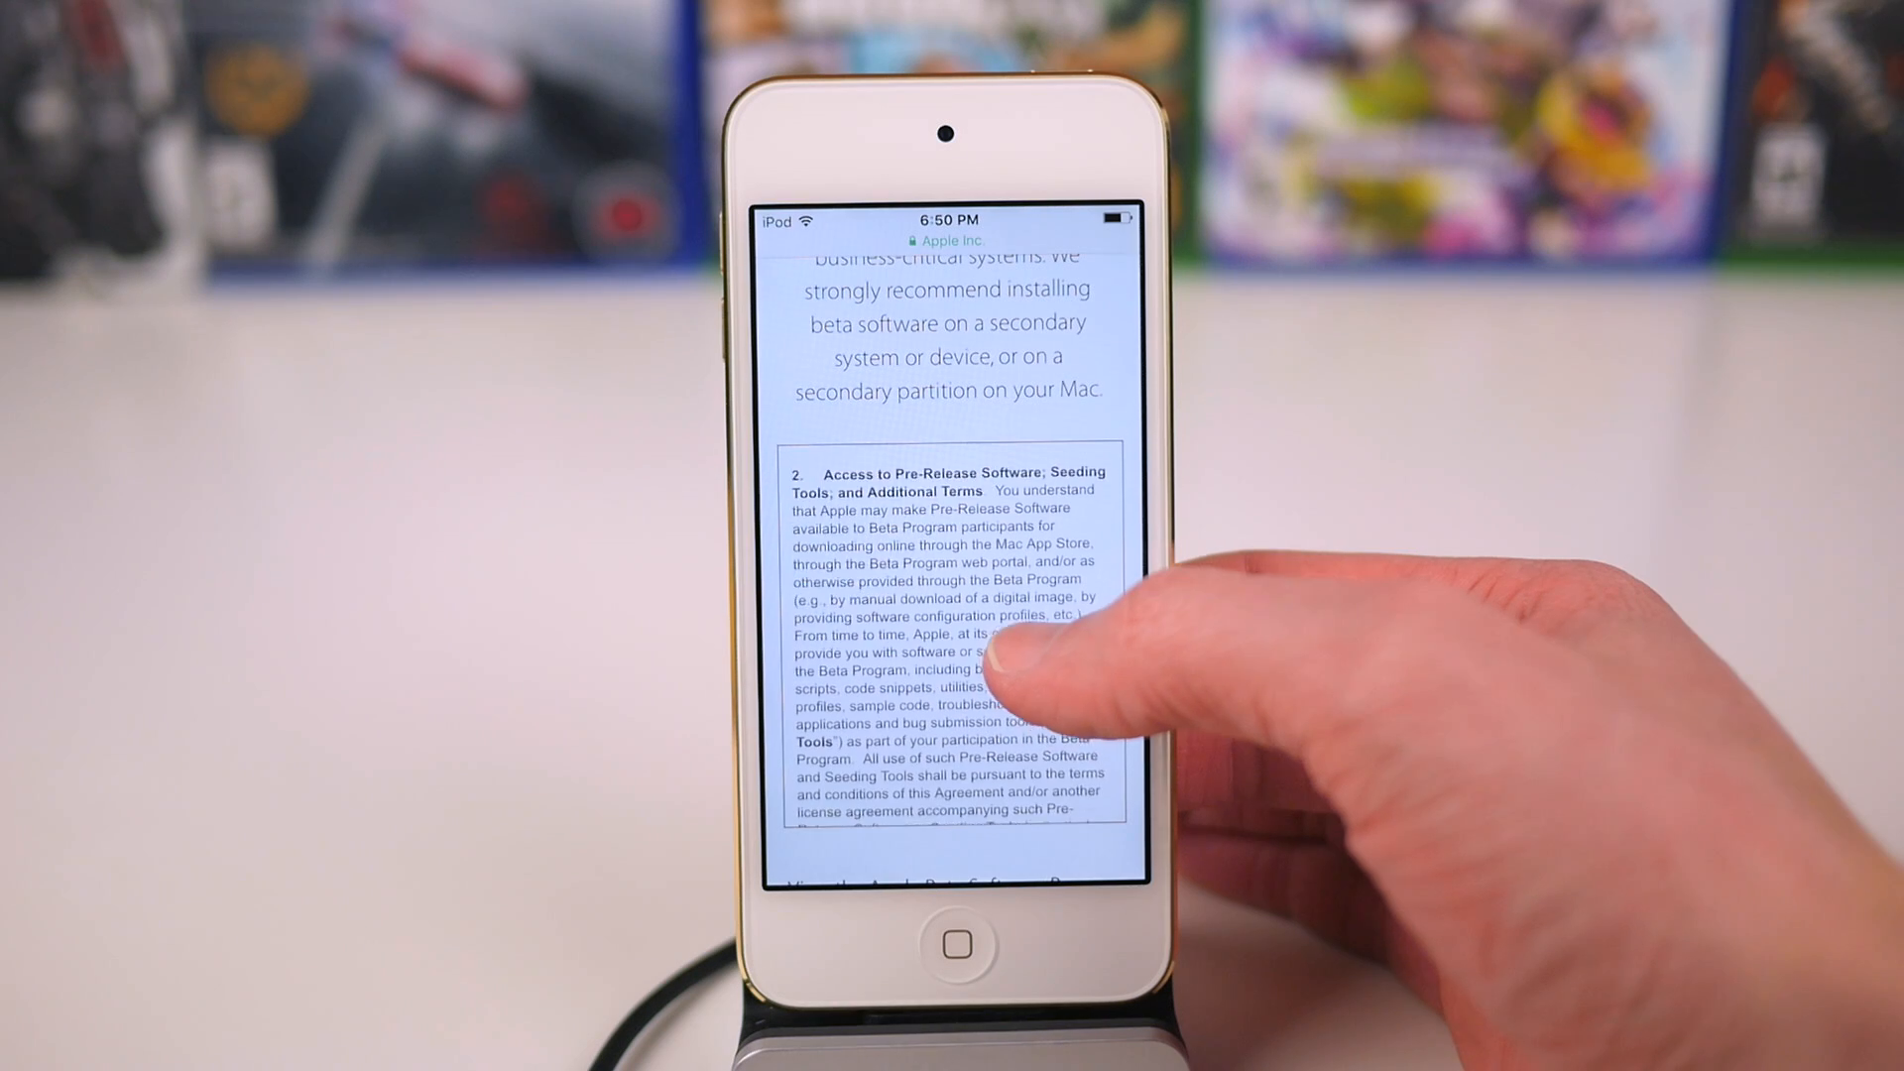
Scroll through the iOS 9.3 public beta guide's diagnostics and backup sections
scroll("down", 3)
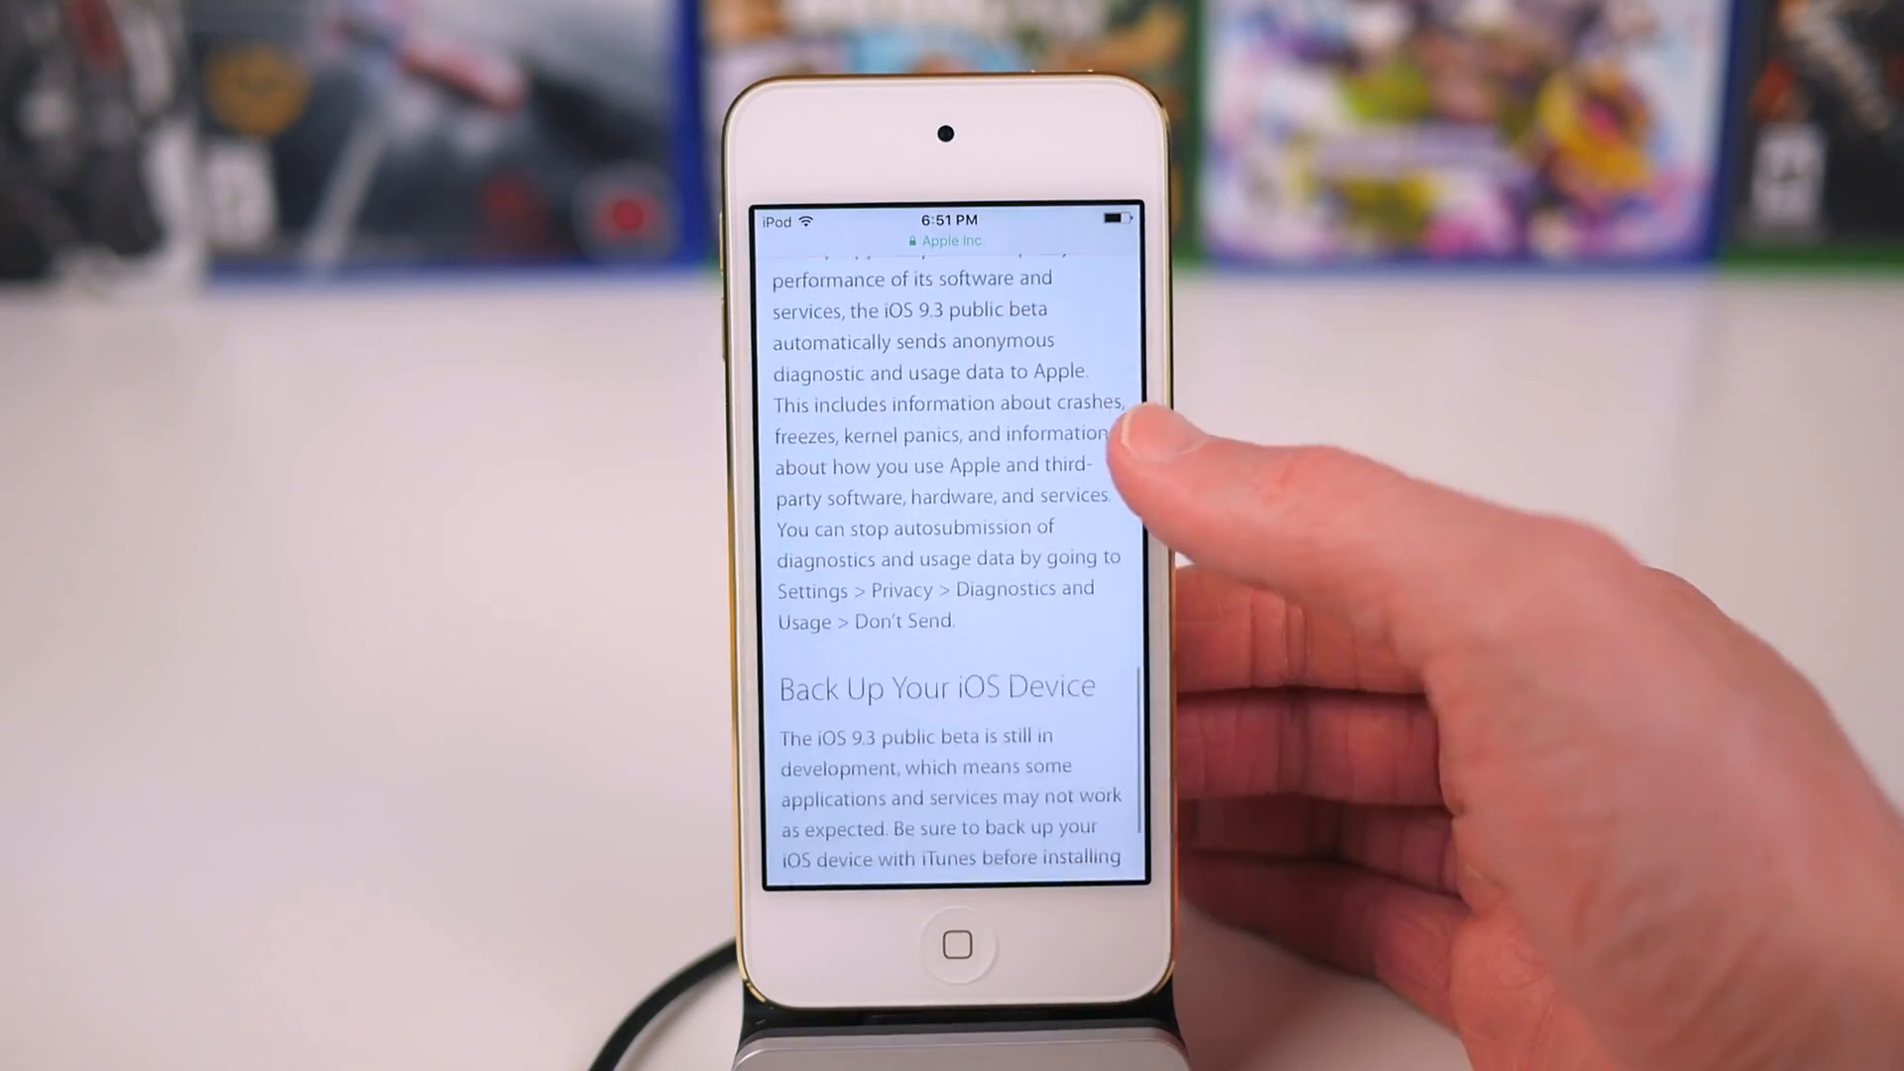
Scroll down the guide to step 2, Download Profile
scroll("down", 3)
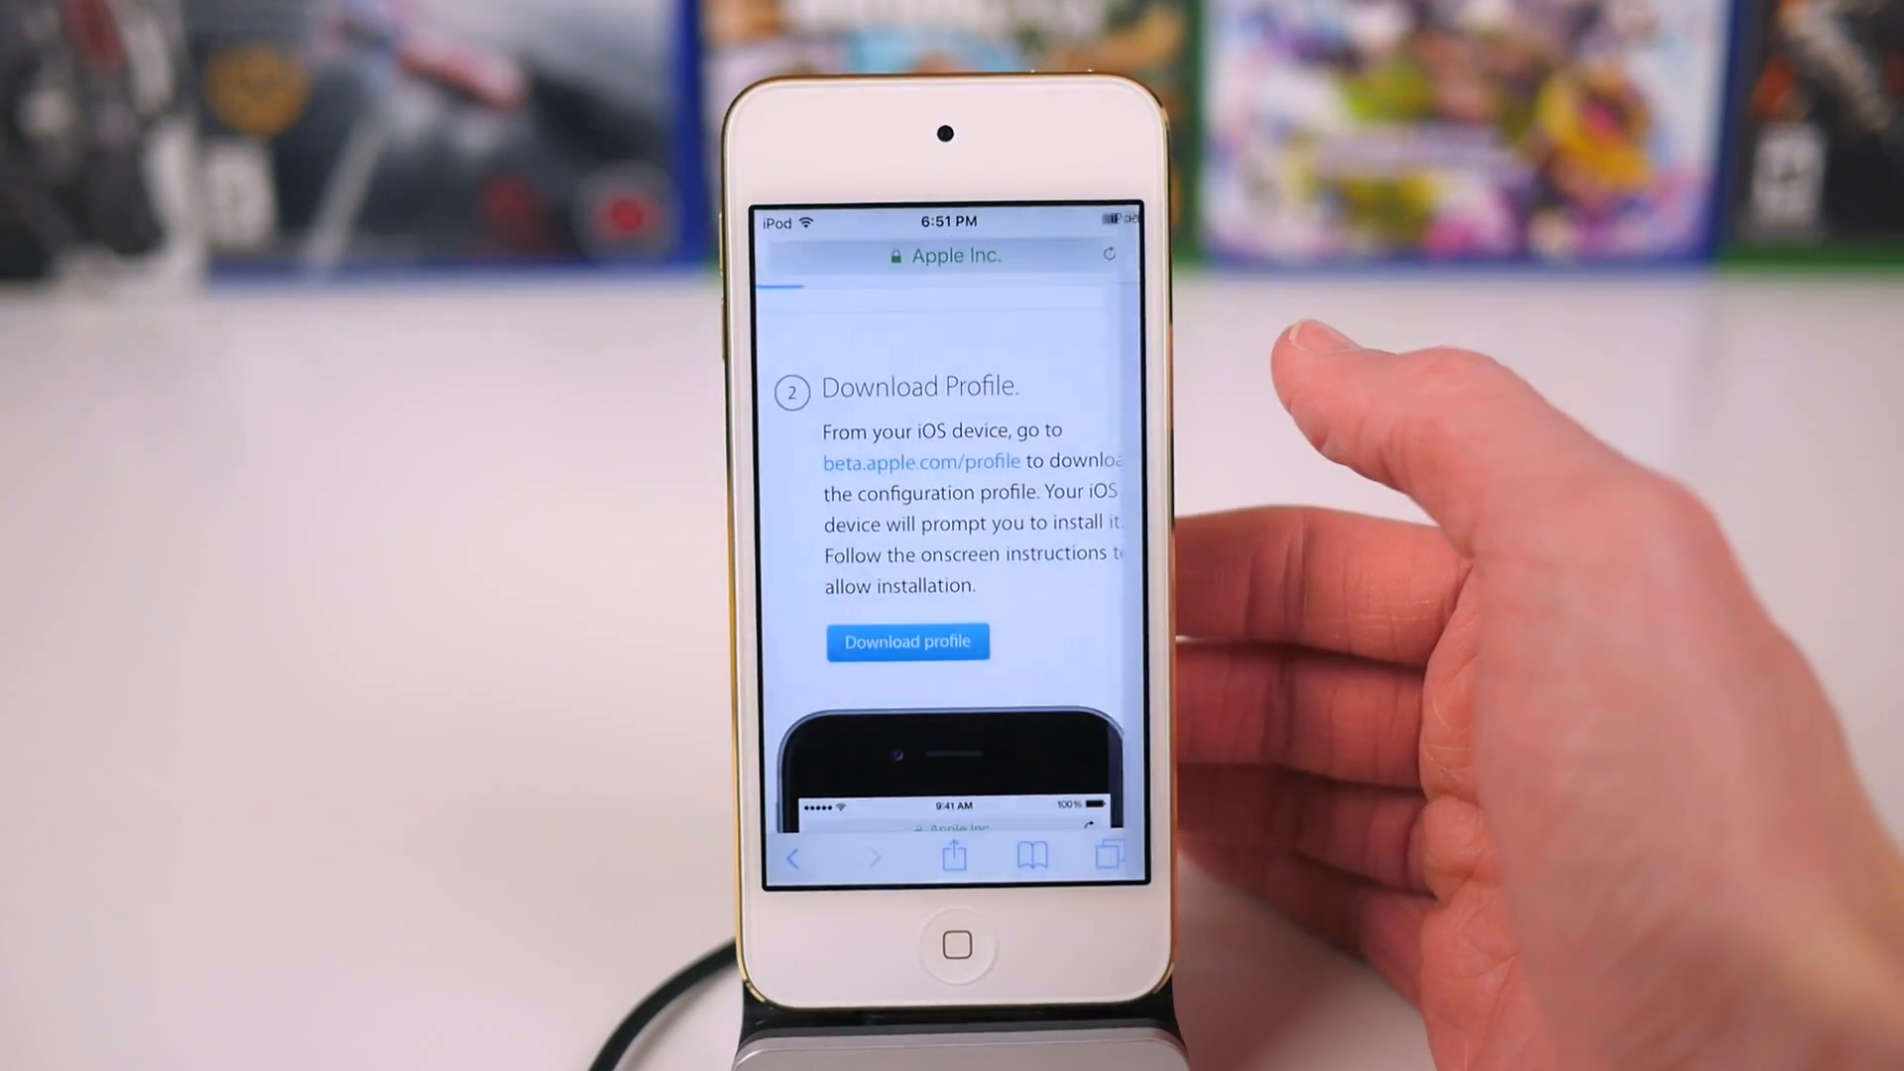
Download the beta configuration profile, handing off to Settings
left_click(906, 642)
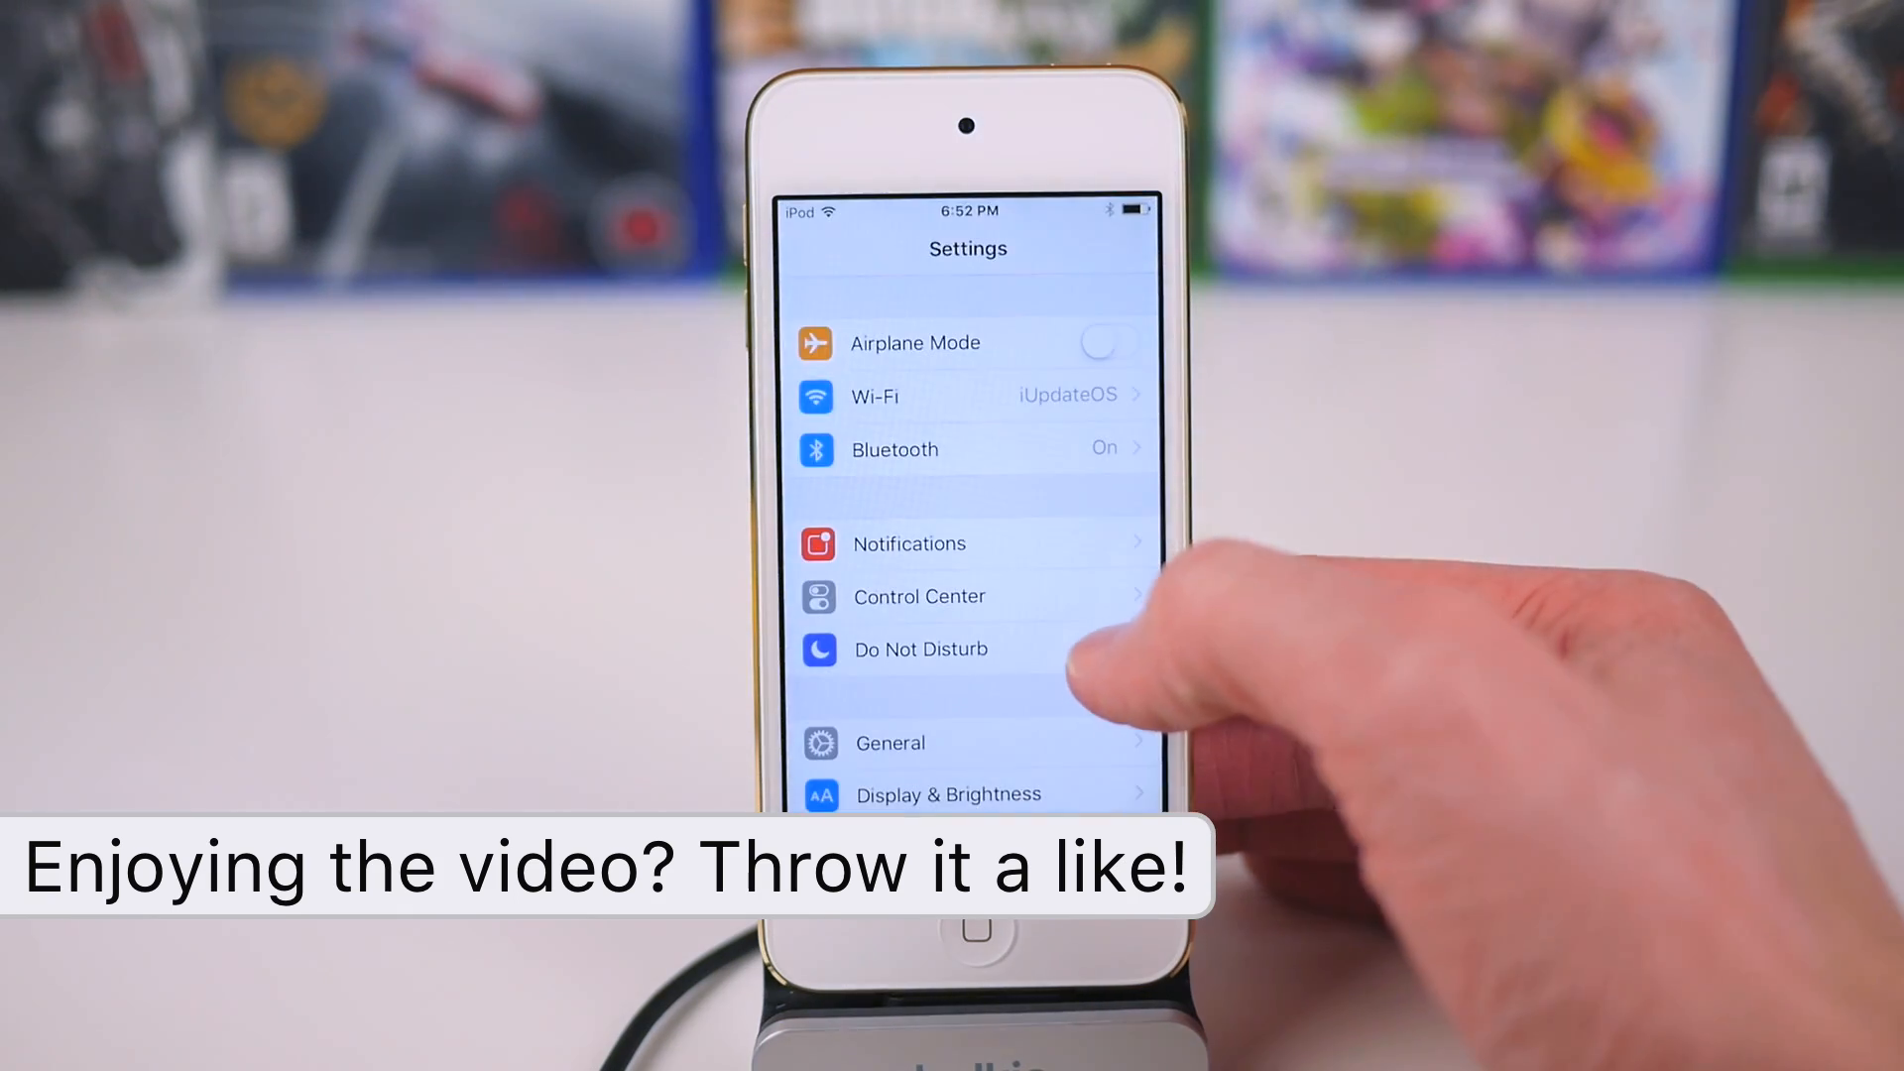
Open General in Settings to reach About and Software Update
left_click(888, 742)
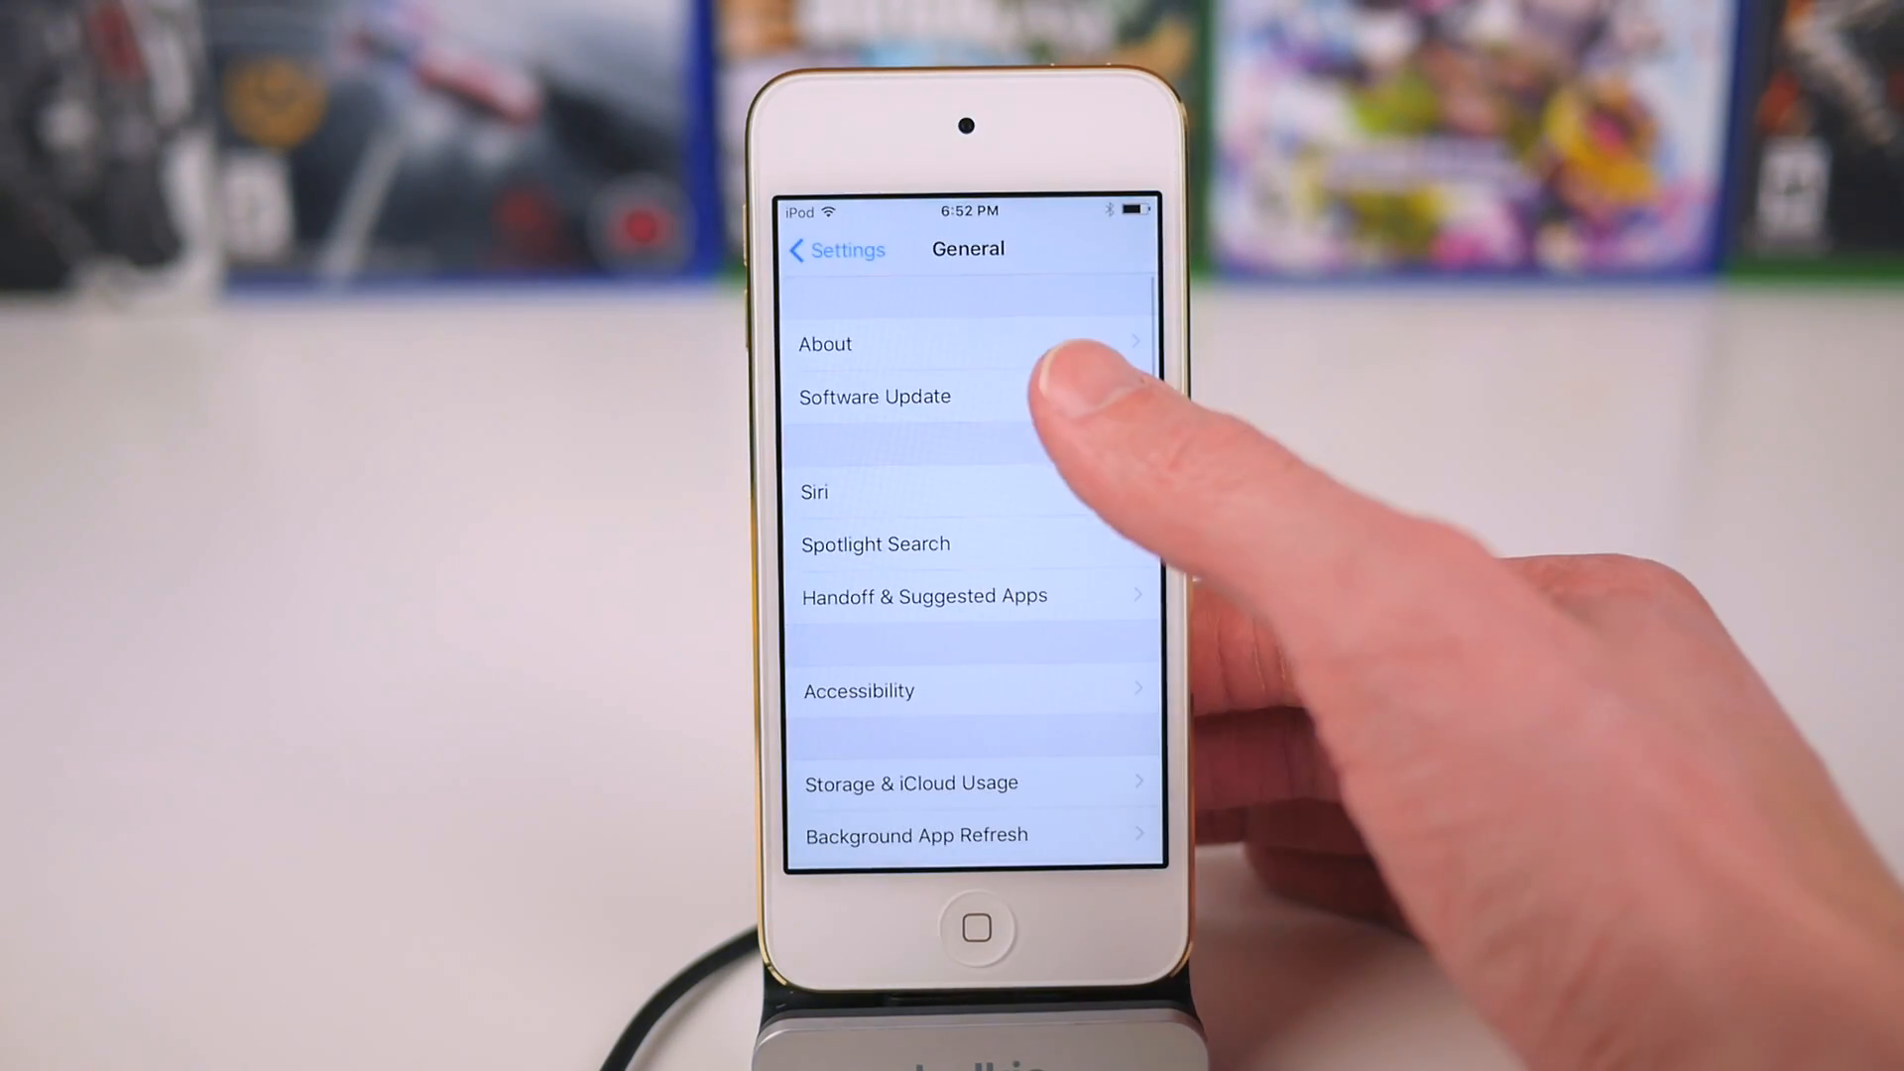